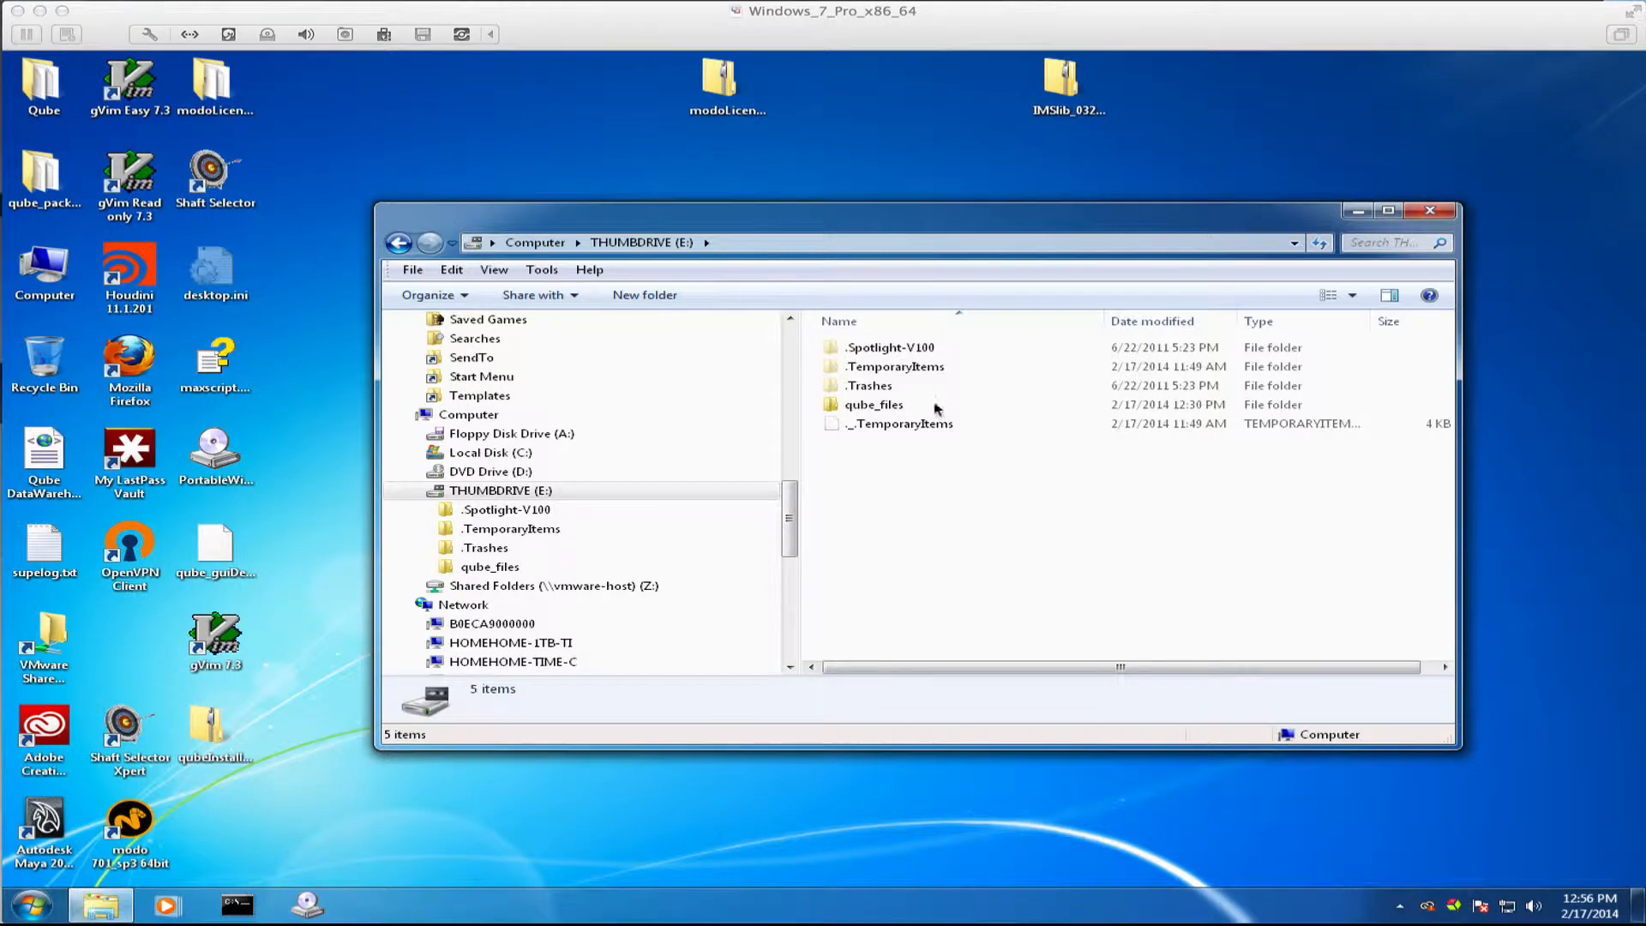
- Open the qube_files folder on THUMBDRIVE (E:) listing its 14 installer items
{"action": "left_click", "coordinate": [873, 405]}
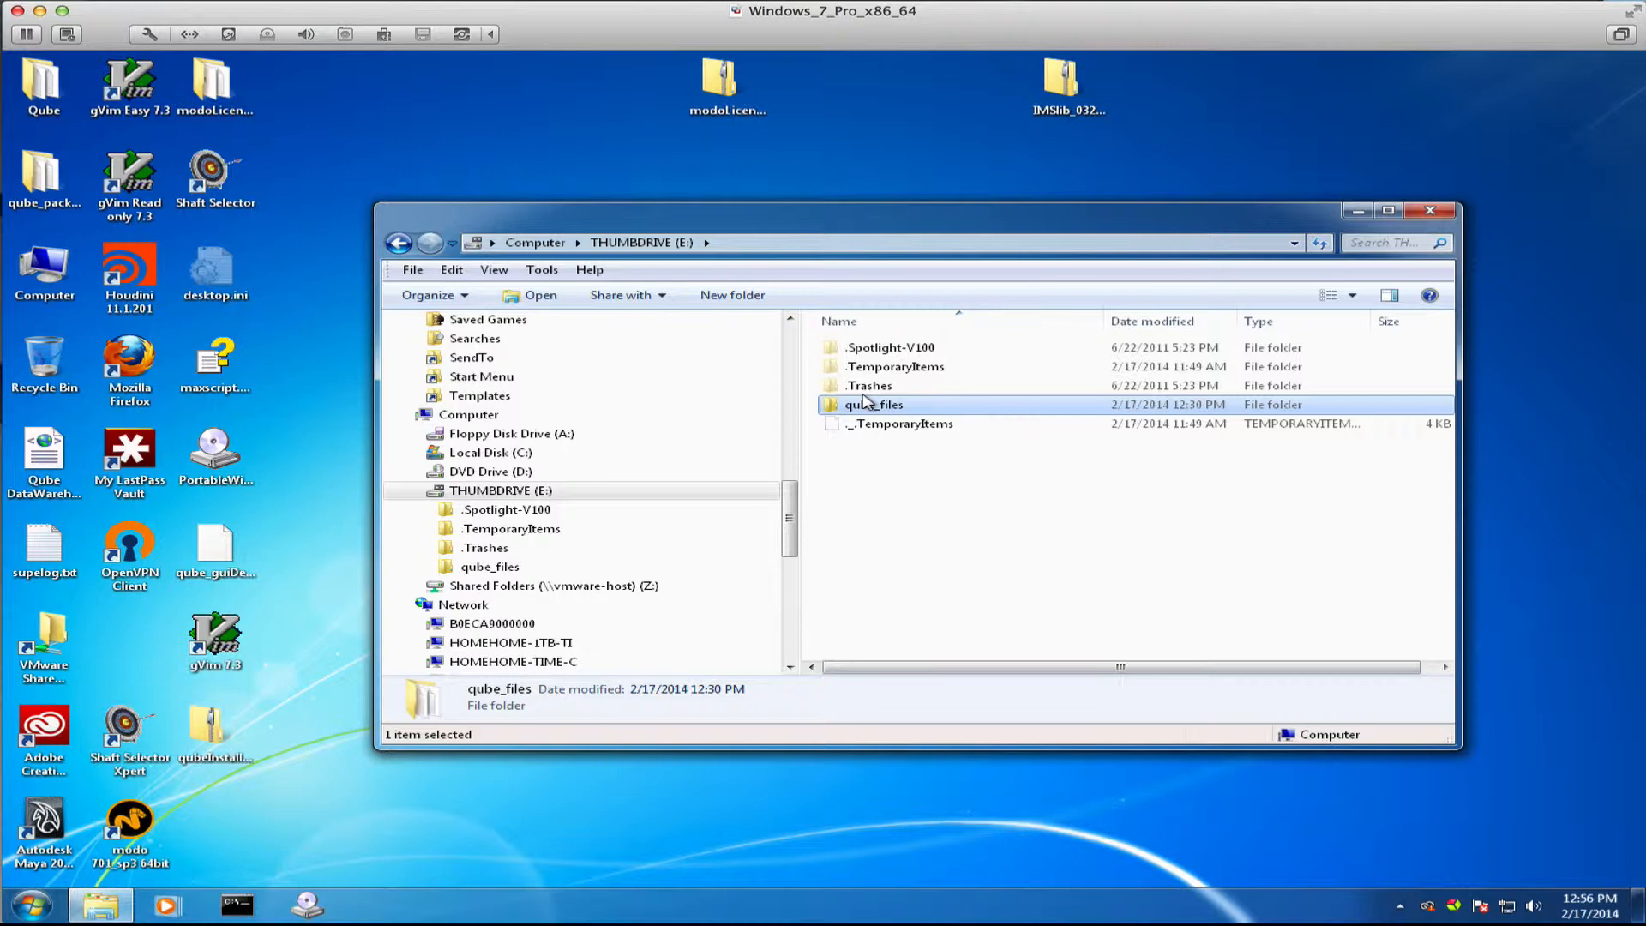
{"action": "double_click", "coordinate": [873, 405]}
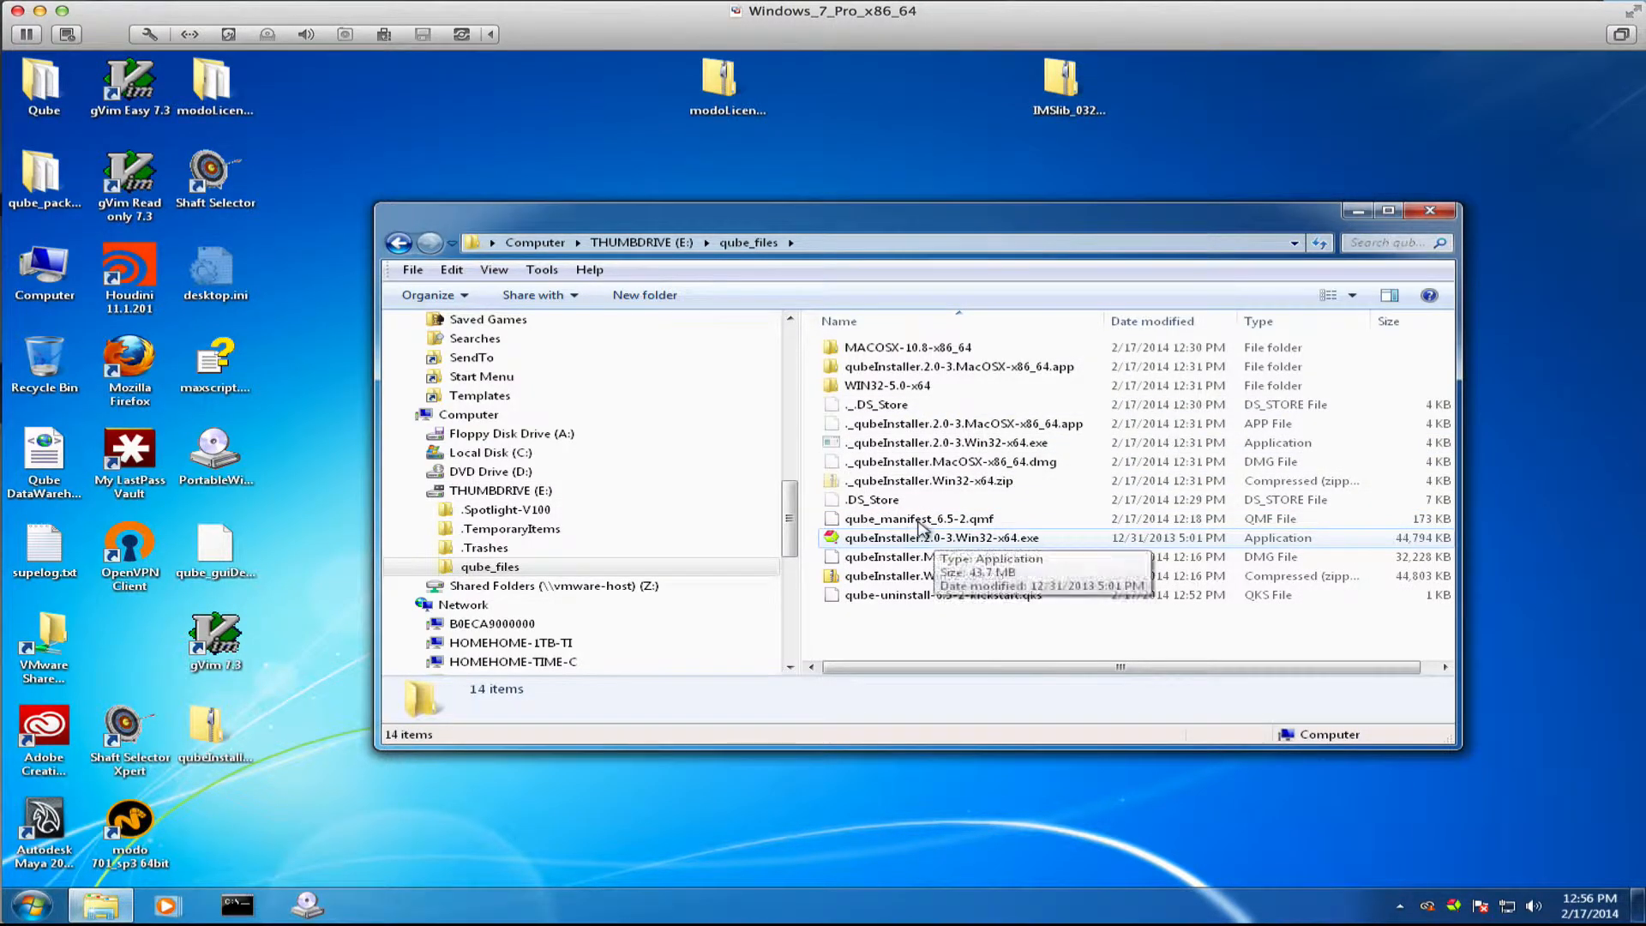
- Launch qubeInstaller.2.0-3.Win32-x64.exe and select local manifest E:/qube_files/qube_manifest_6.5-2.qmf
{"action": "double_click", "coordinate": [943, 536]}
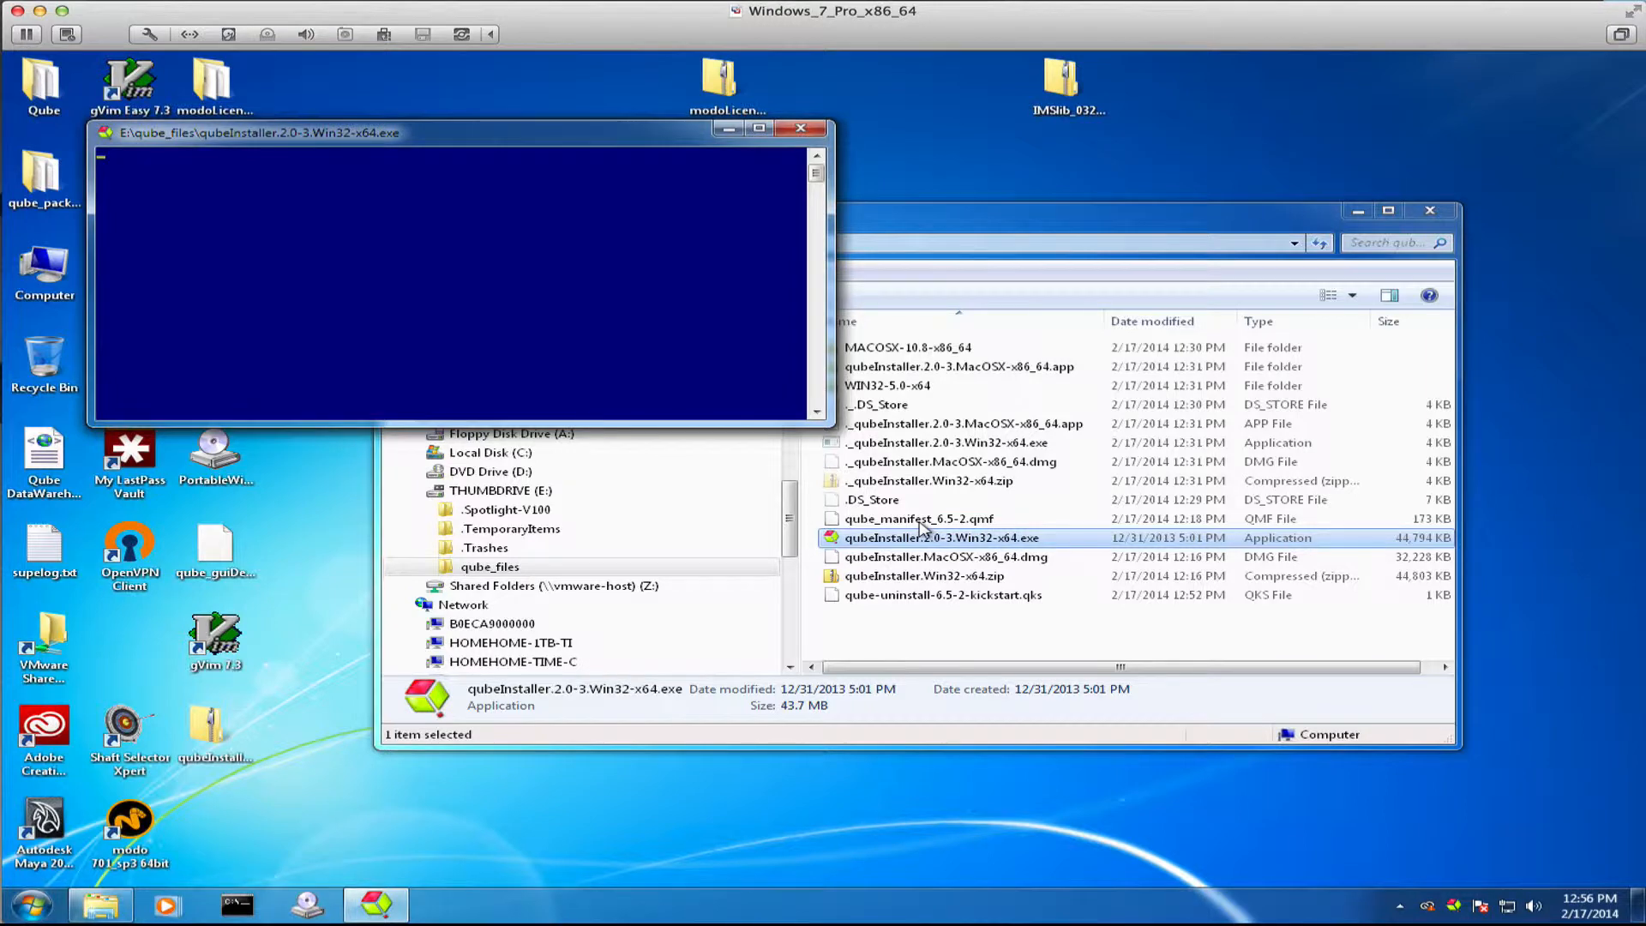
{"action": "double_click", "coordinate": [941, 537]}
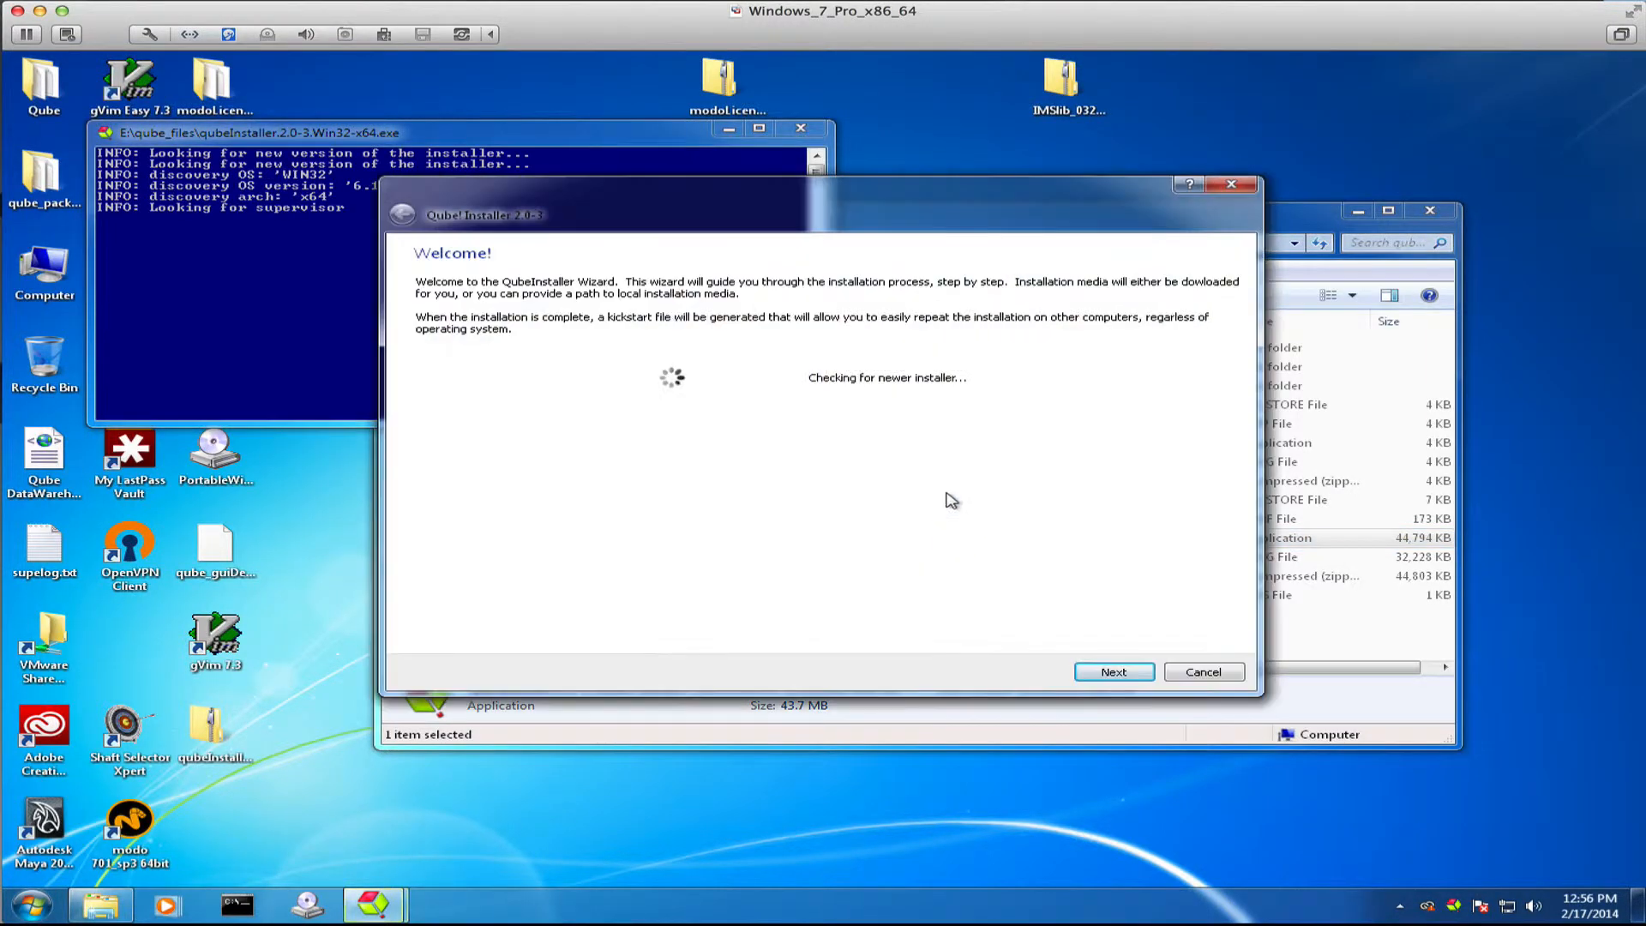
{"action": "left_click", "coordinate": [1113, 672]}
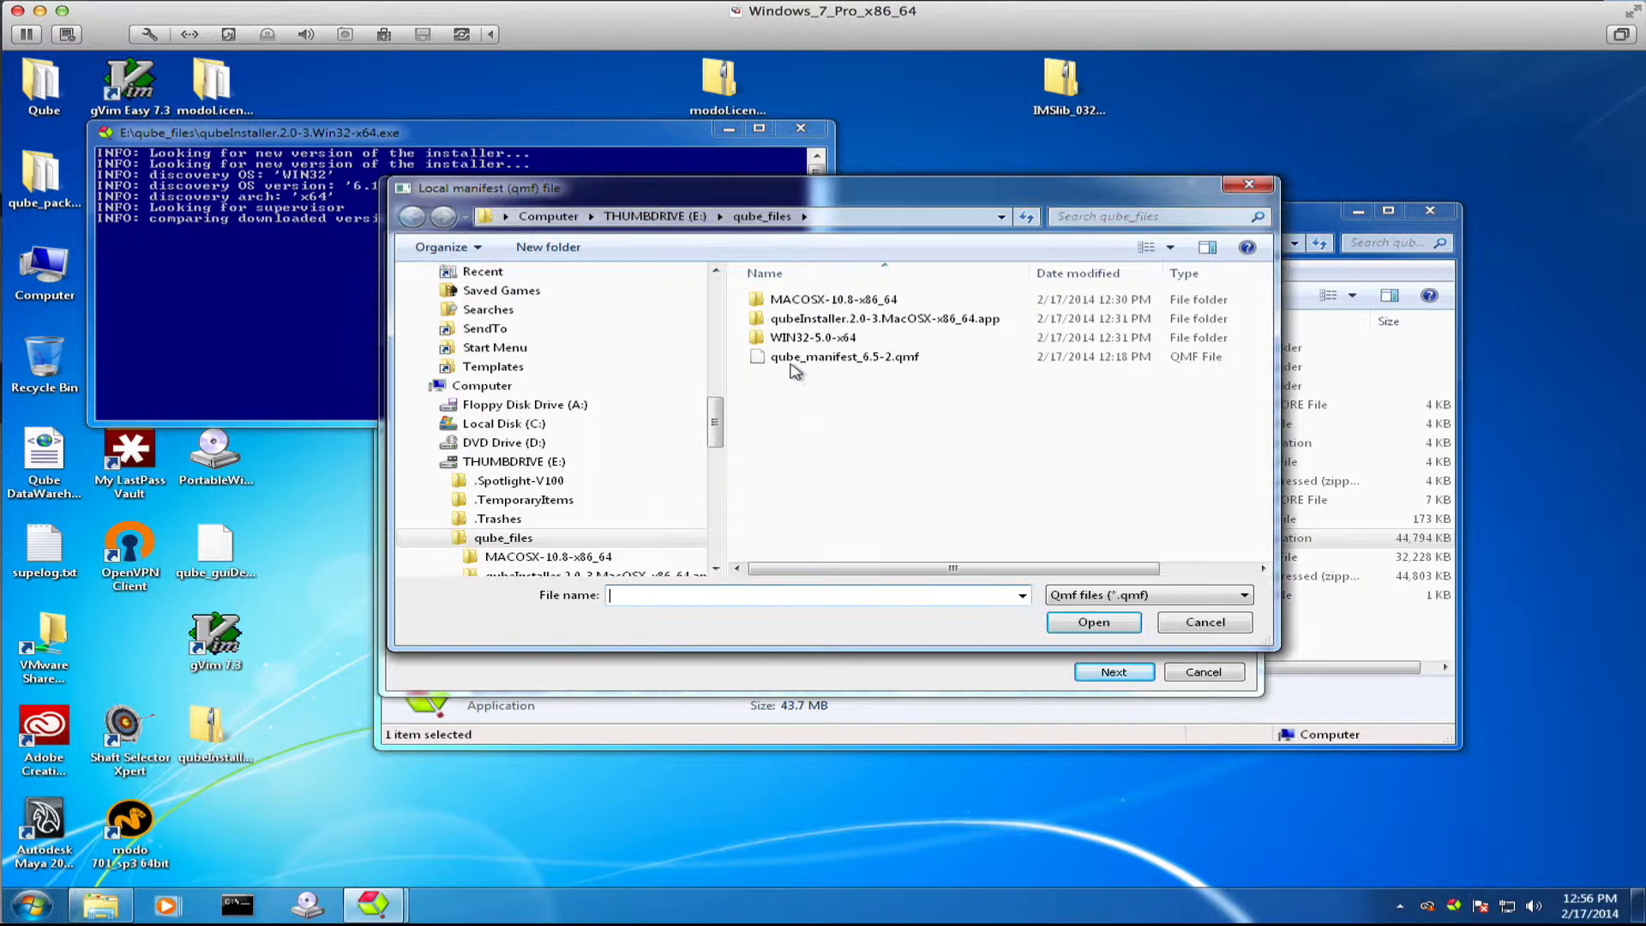
{"action": "left_click", "coordinate": [1092, 620]}
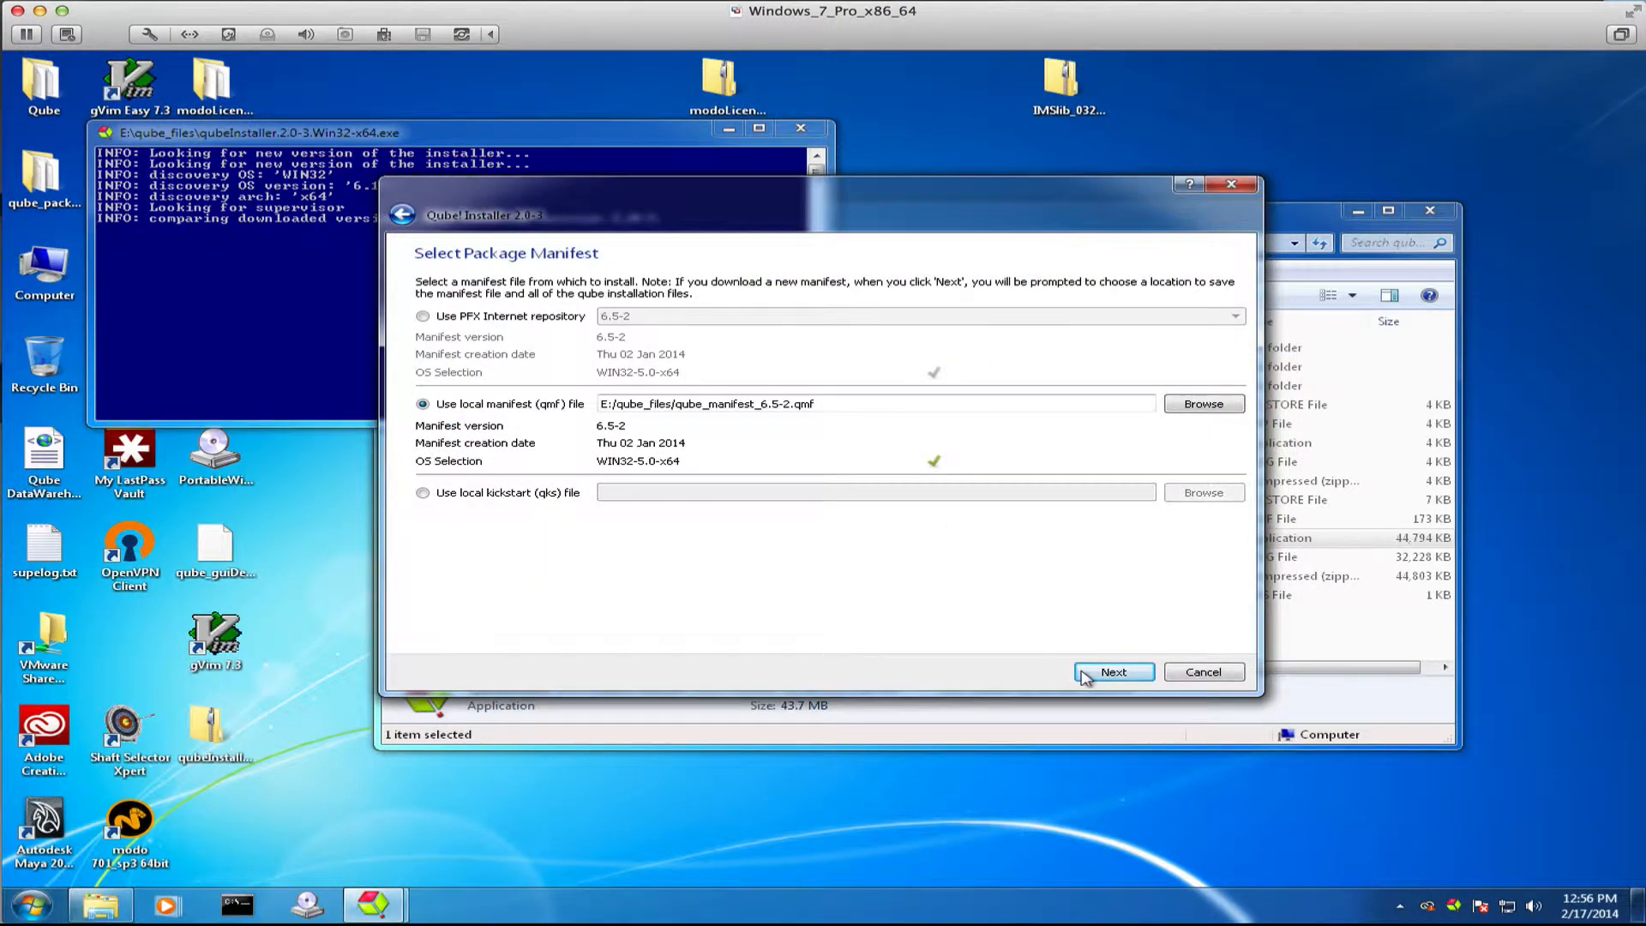
- Accept the manifest and choose the Worker role on Component Selection for Qube! 6.5-2
{"action": "left_click", "coordinate": [1113, 672]}
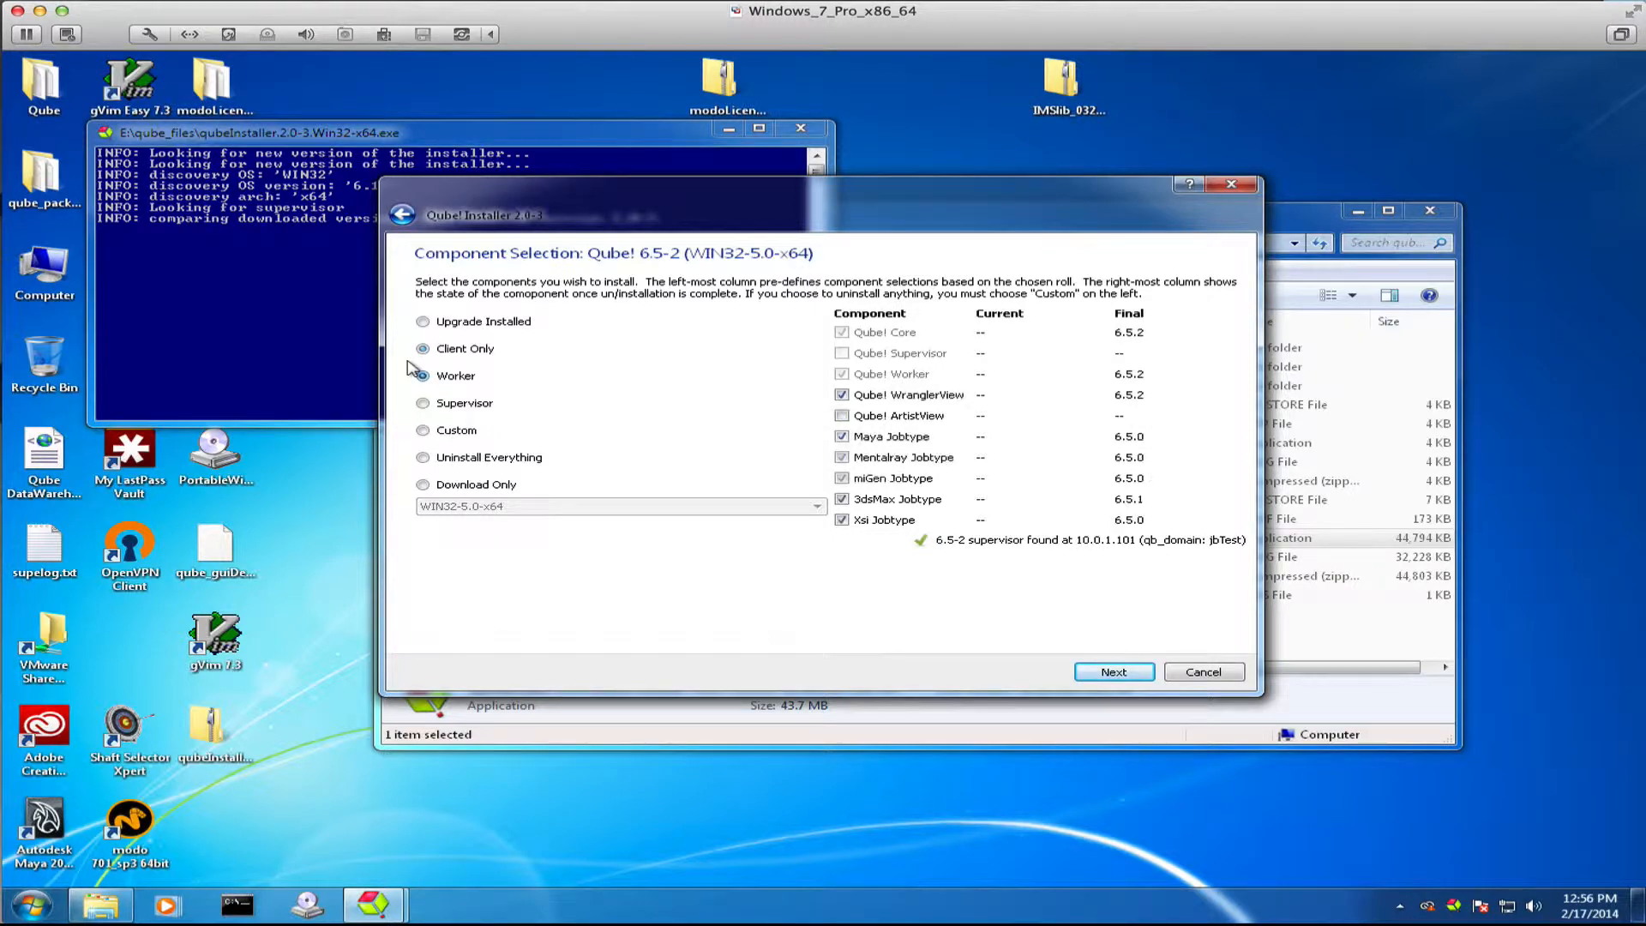
{"action": "left_click", "coordinate": [422, 376]}
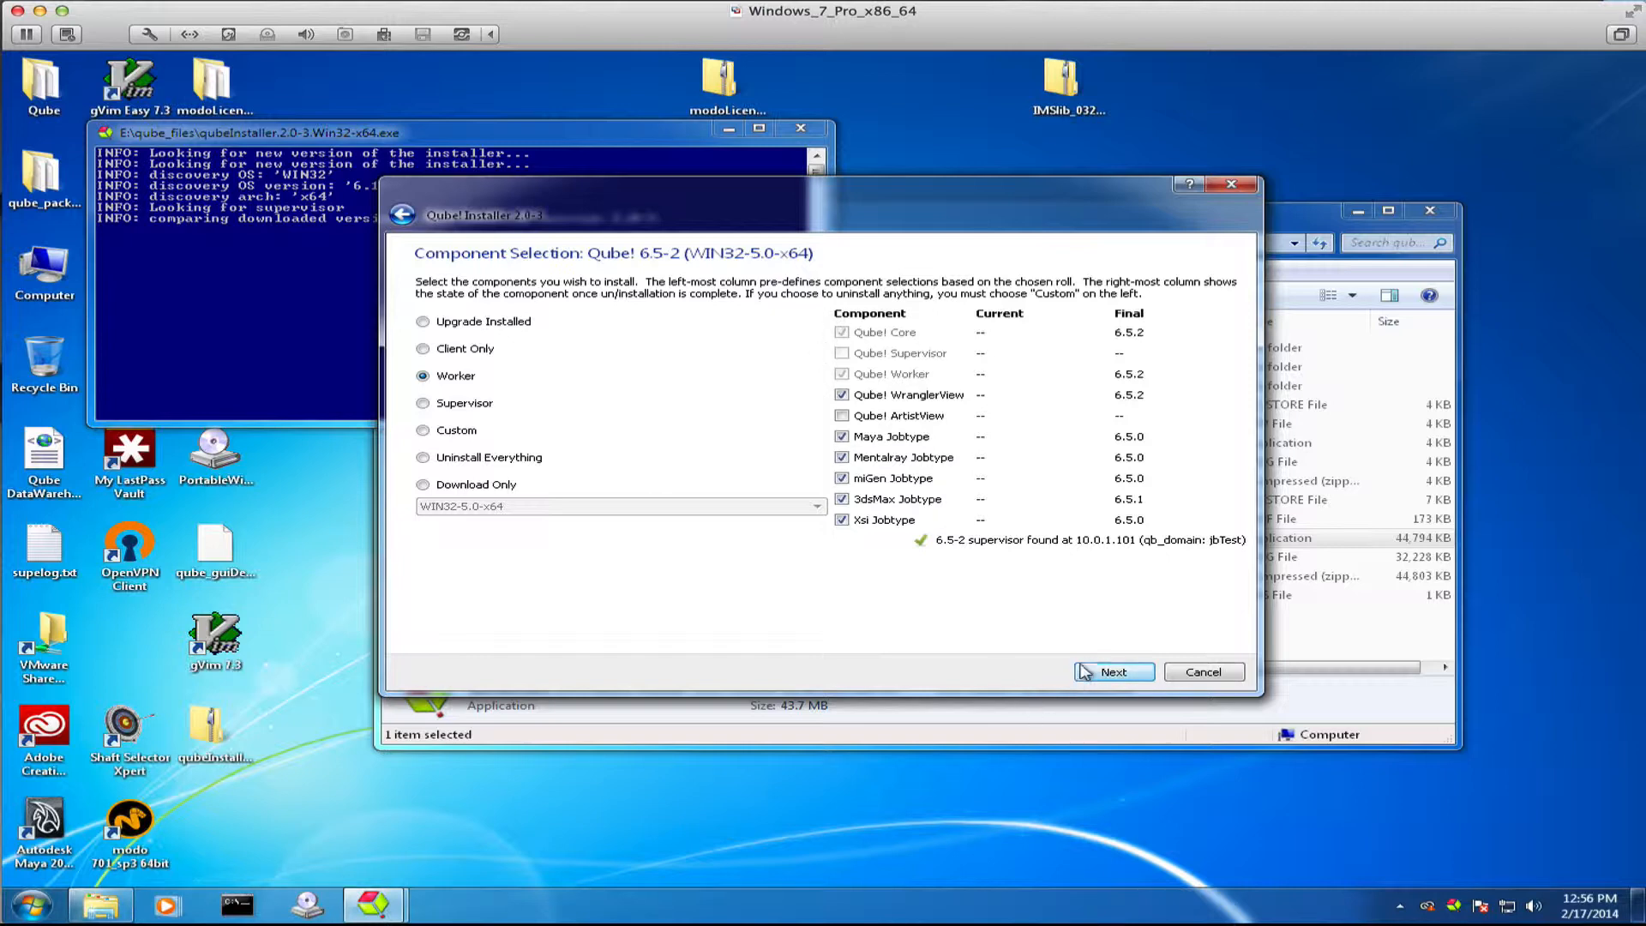
- Download and install the Worker components to Finished/Testing, with View online documentation unchecked
{"action": "left_click", "coordinate": [1113, 672]}
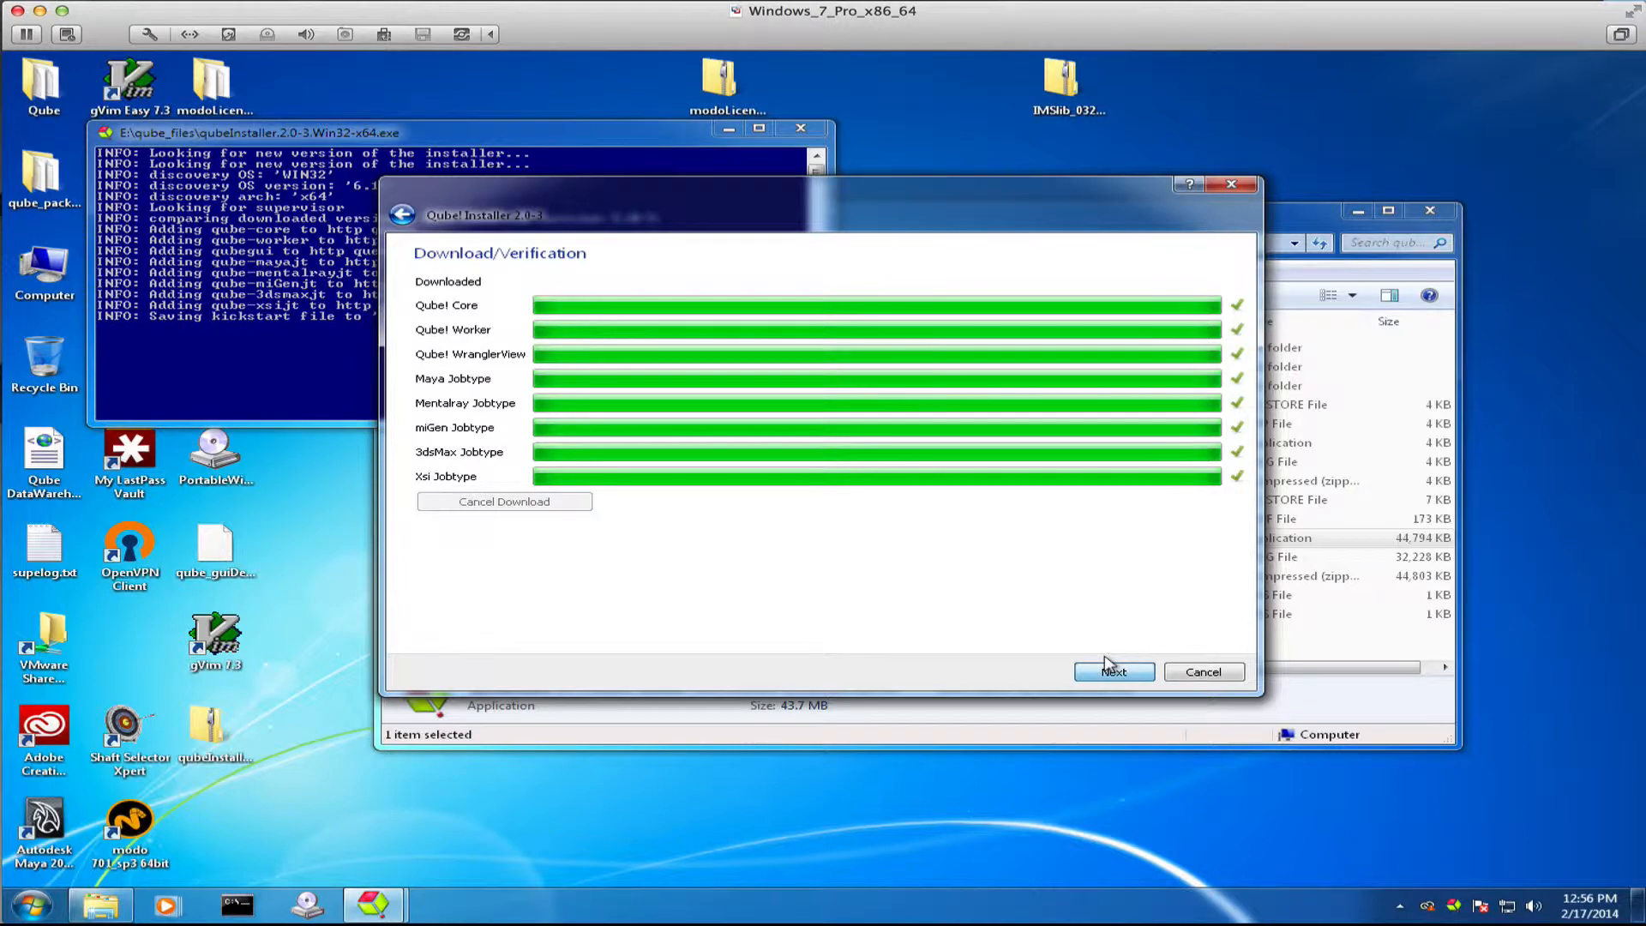
{"action": "left_click", "coordinate": [1113, 672]}
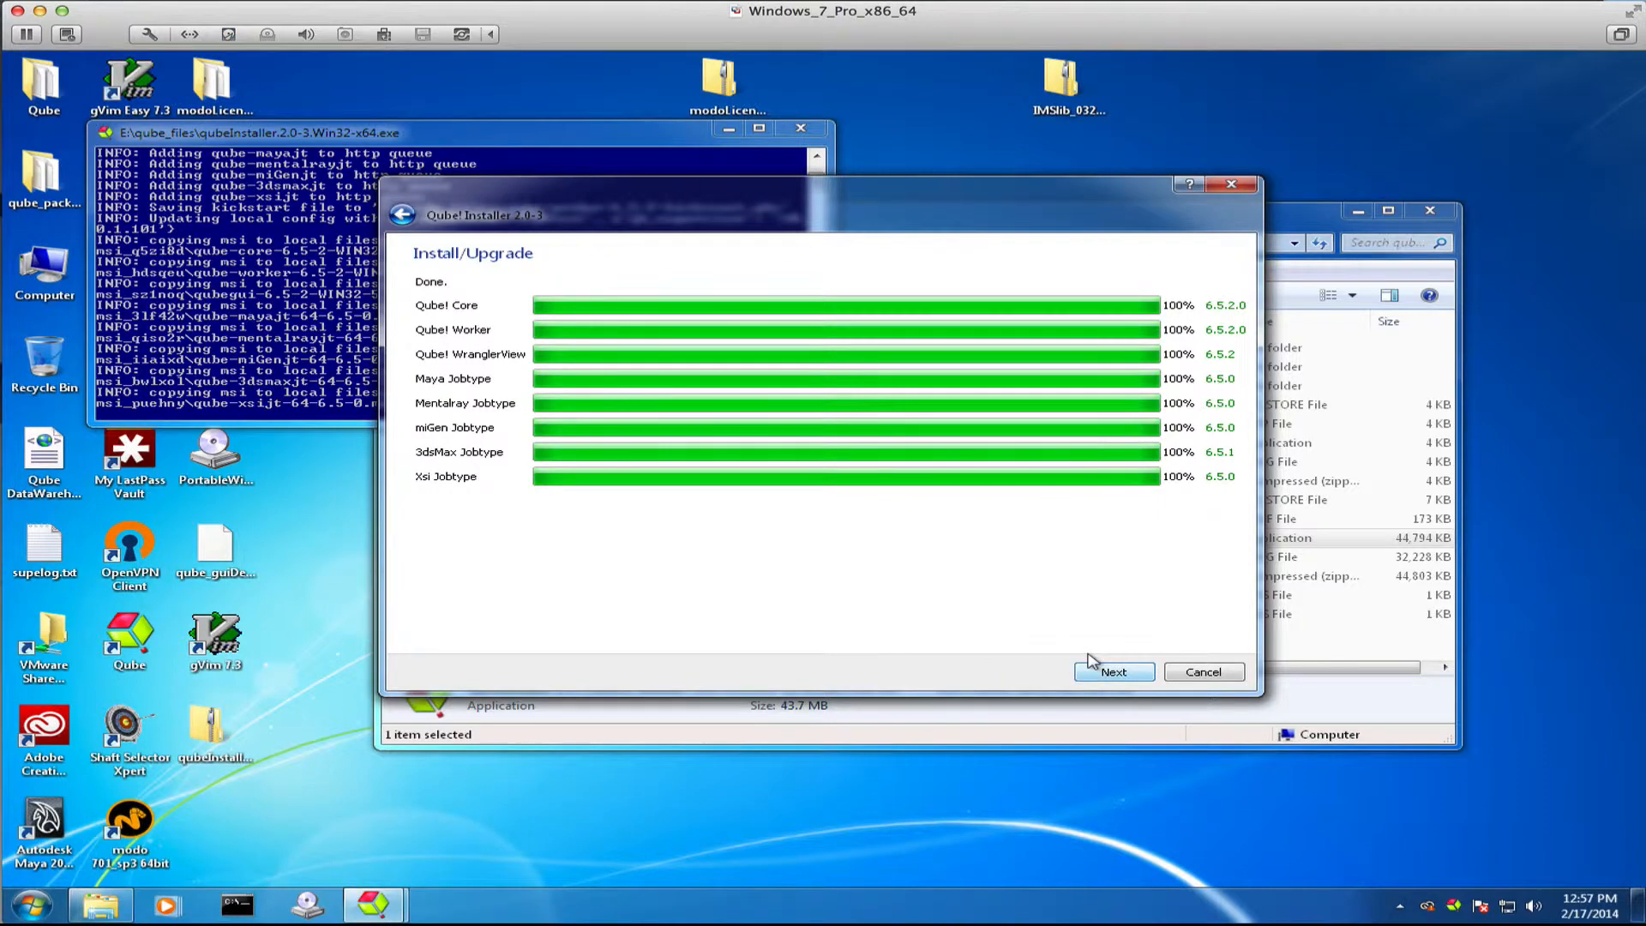
{"action": "left_click", "coordinate": [1113, 672]}
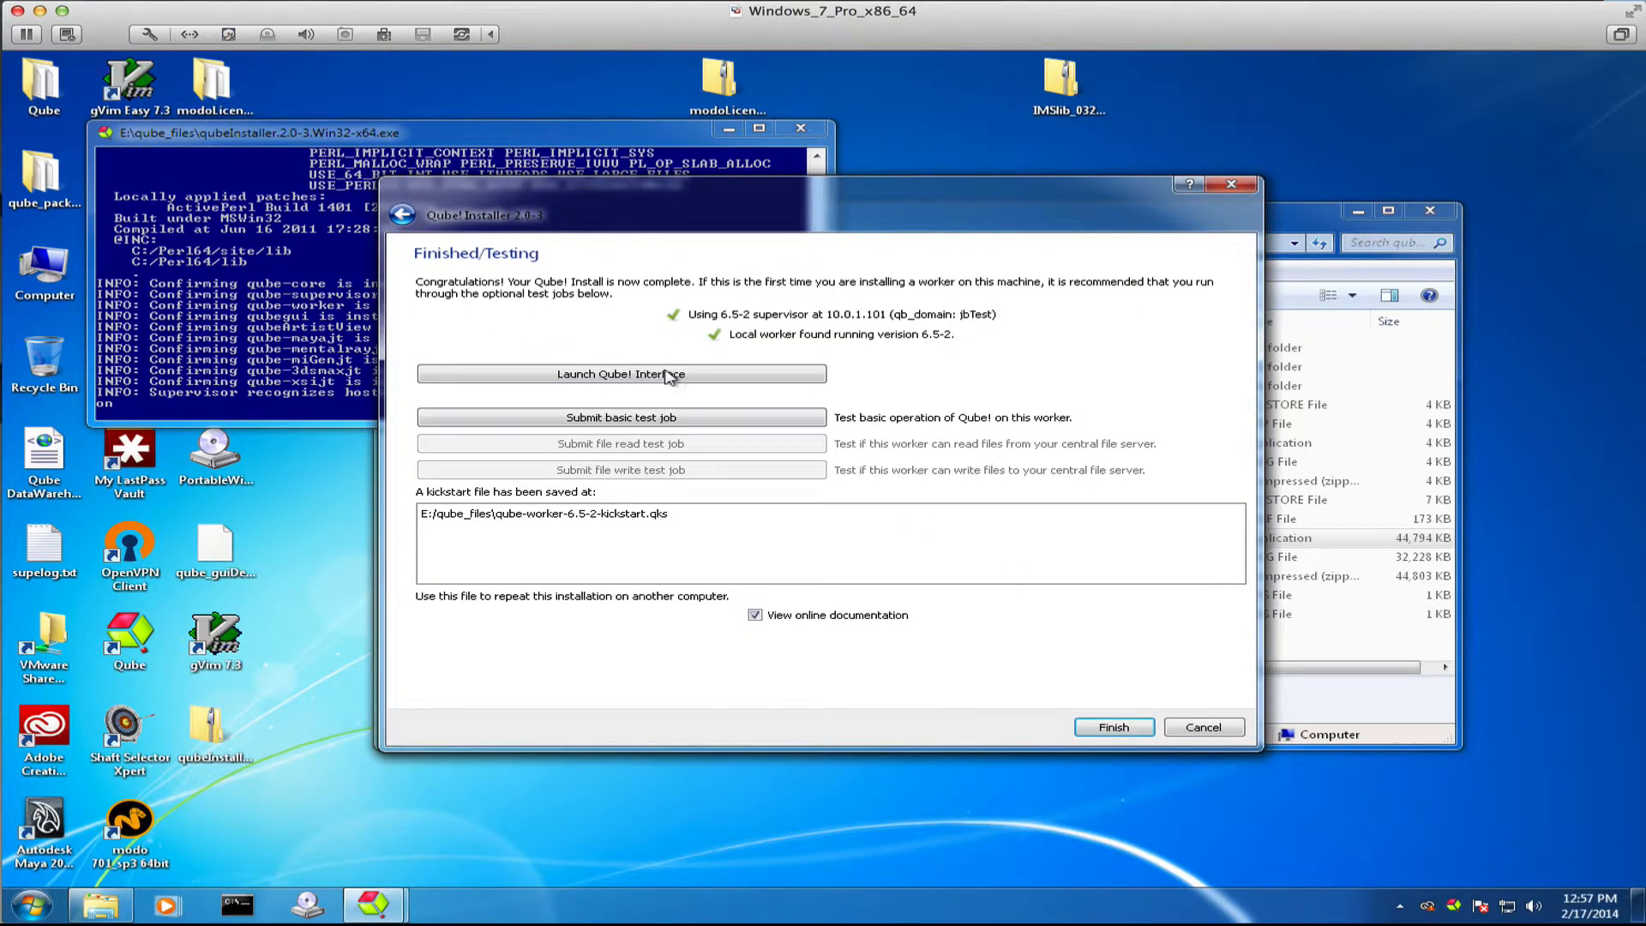
{"action": "left_click", "coordinate": [754, 616]}
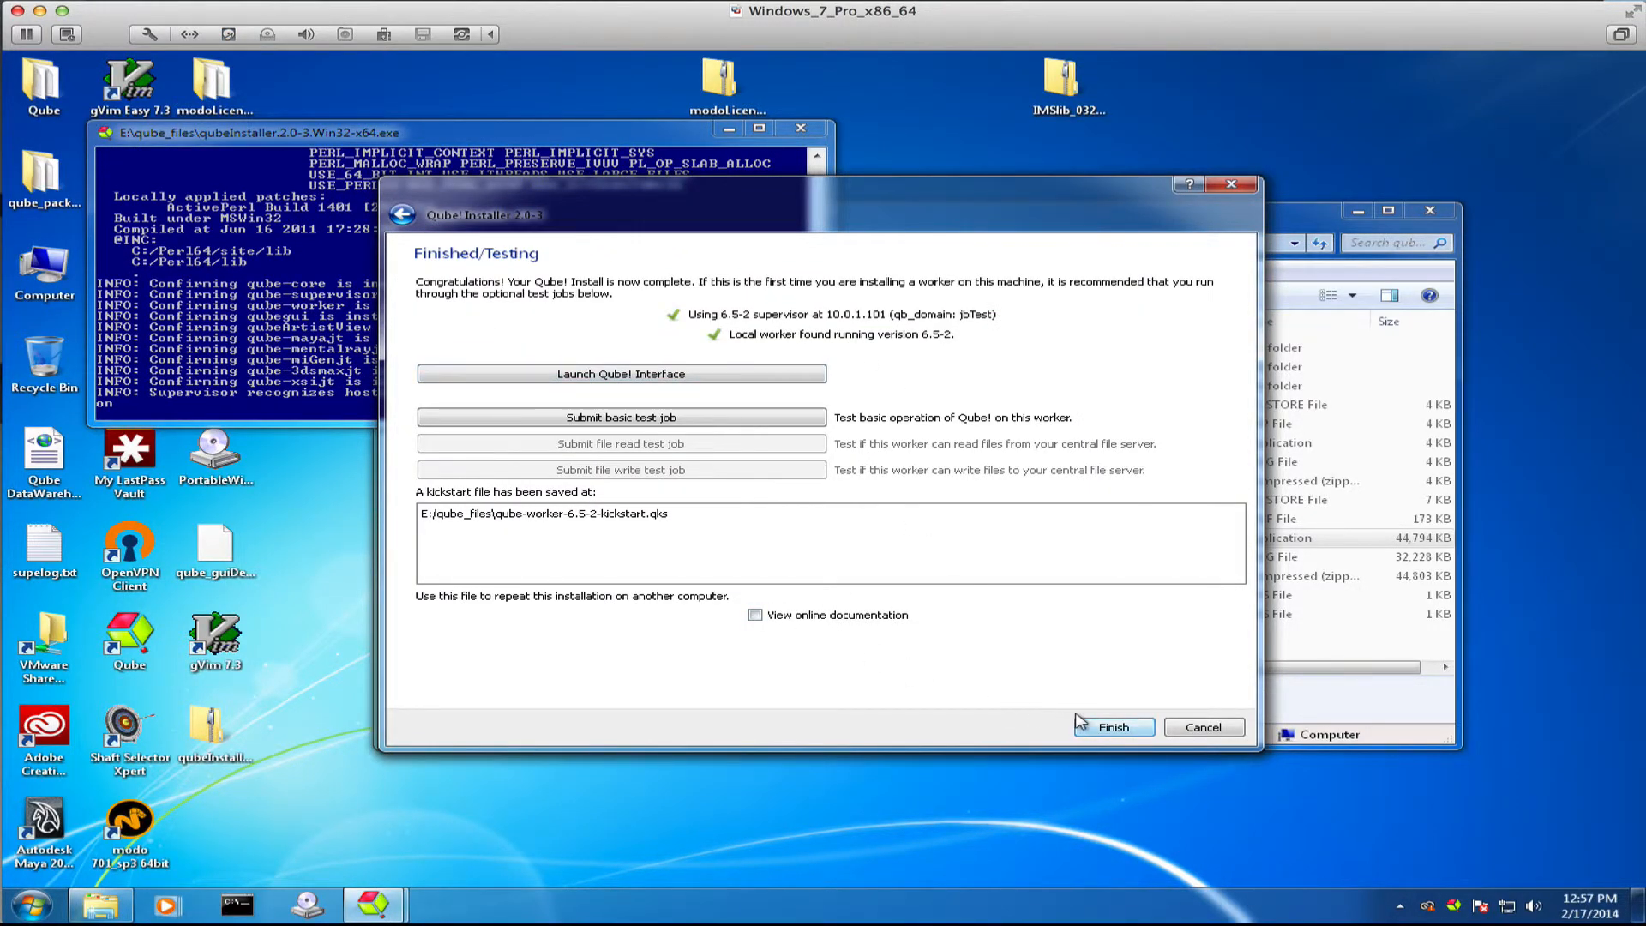